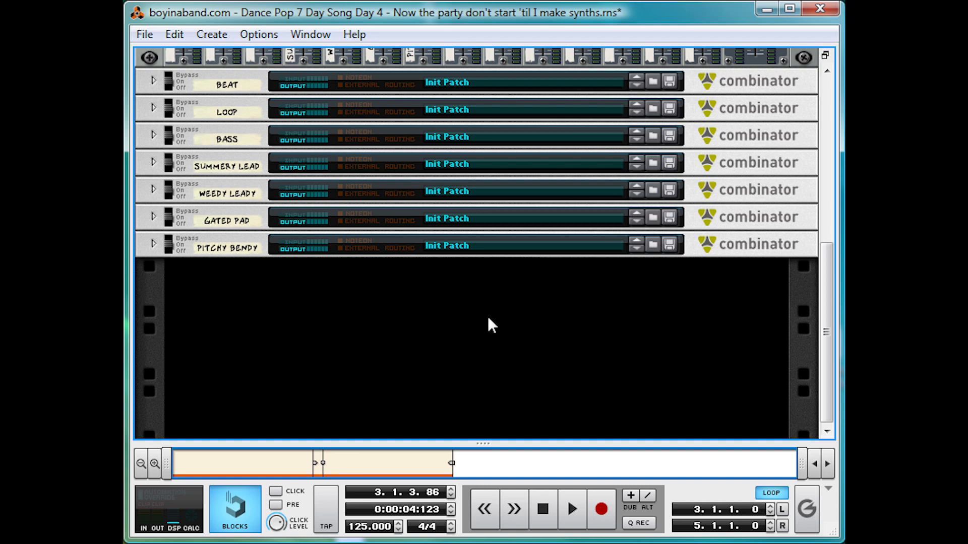
mouse_move(481, 351)
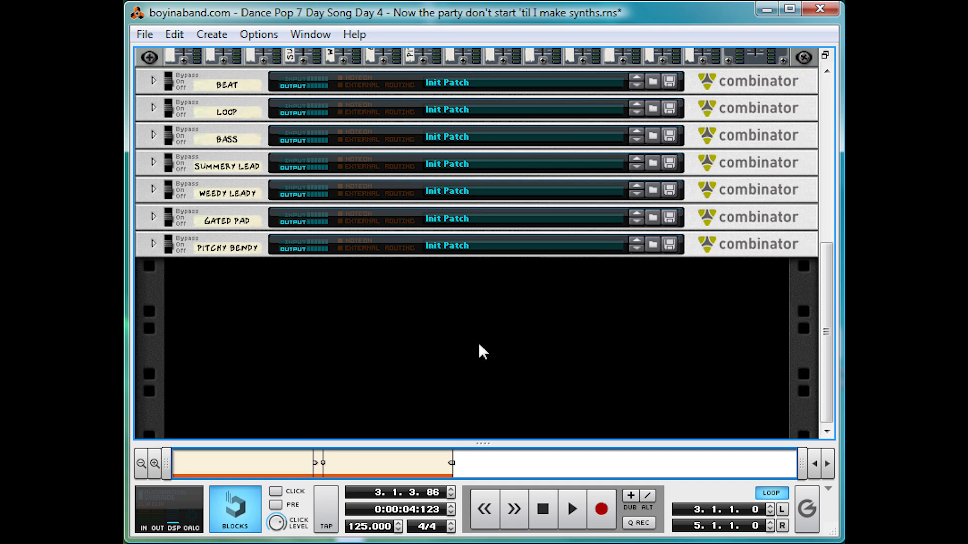
mouse_move(572, 362)
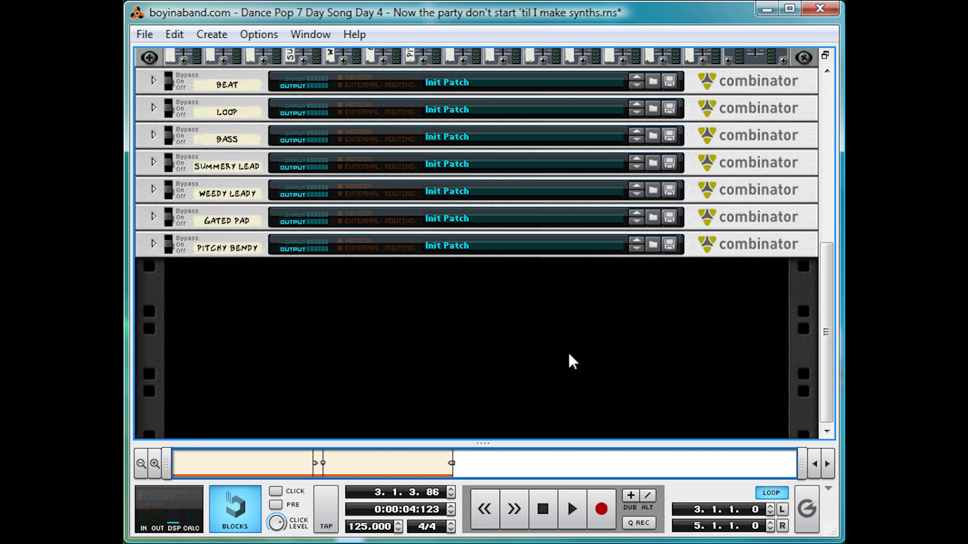
mouse_move(440, 345)
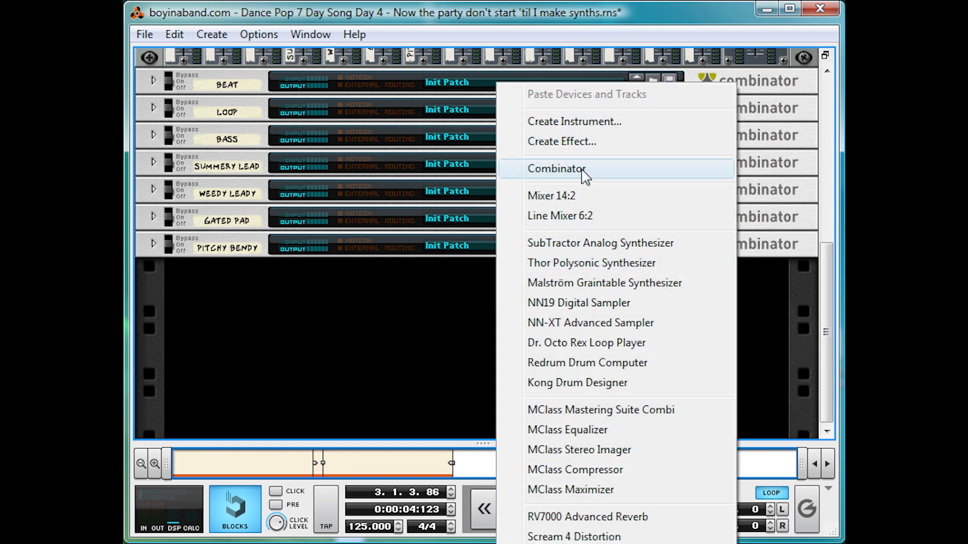
- Create a Combinator named 'Bass Pad' holding a Line Mixer 6:2 and a Thor synth
left_click(556, 169)
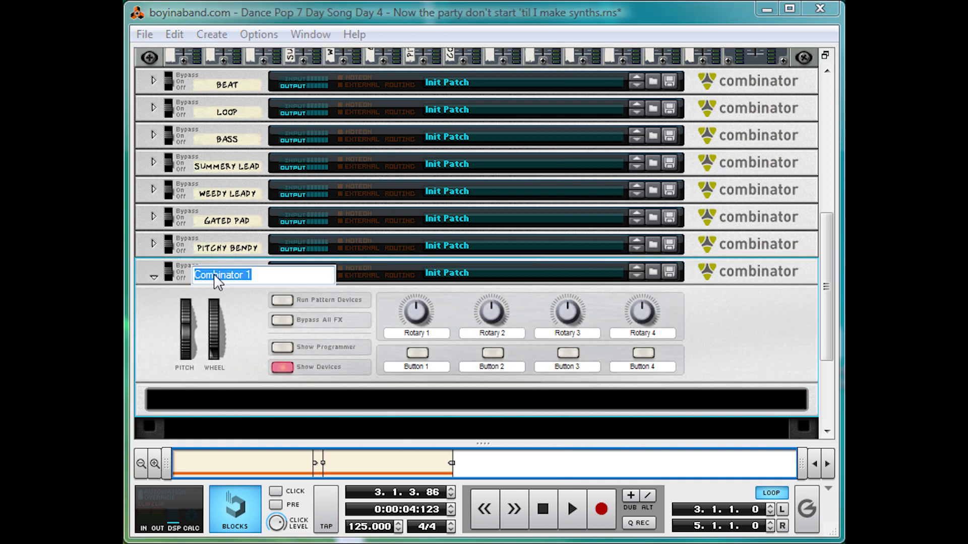
type("Bass Pad")
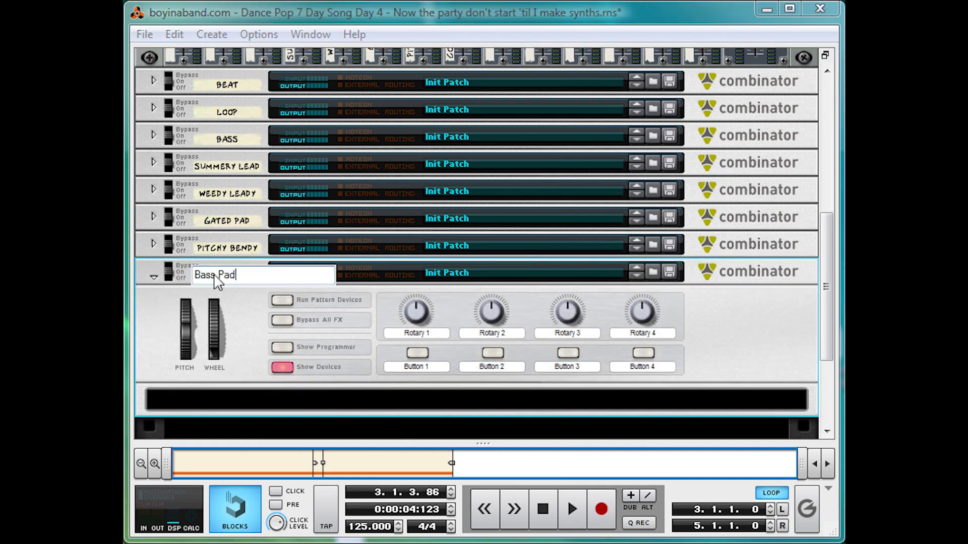
right_click(409, 400)
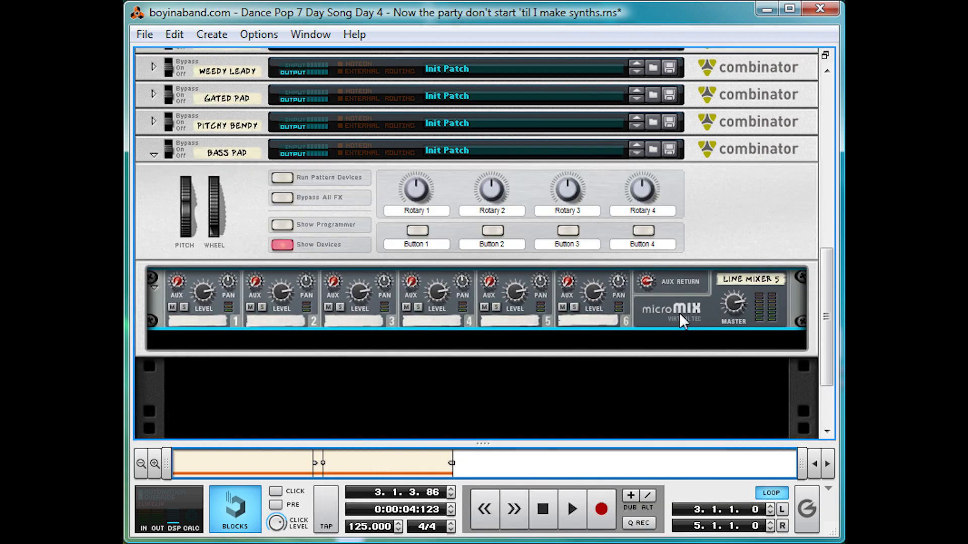
right_click(683, 322)
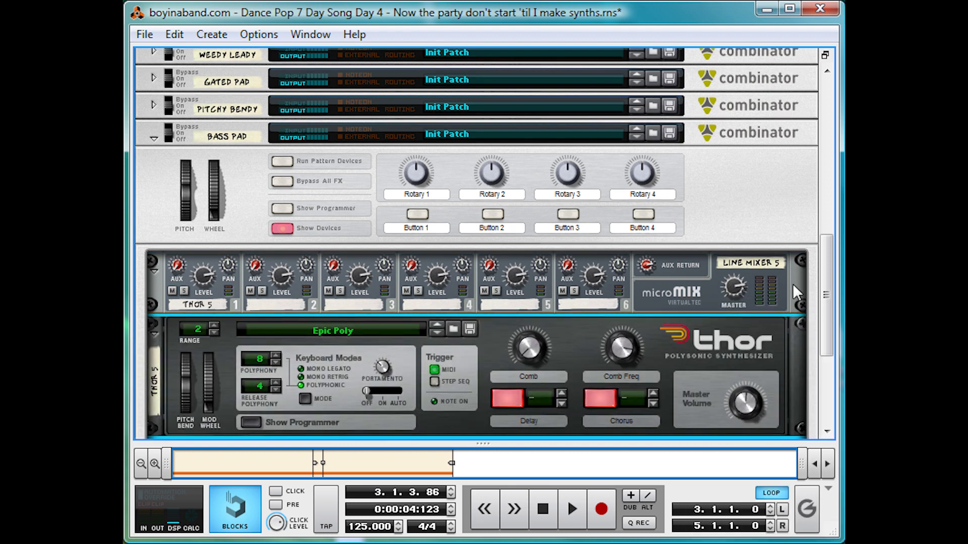
right_click(505, 354)
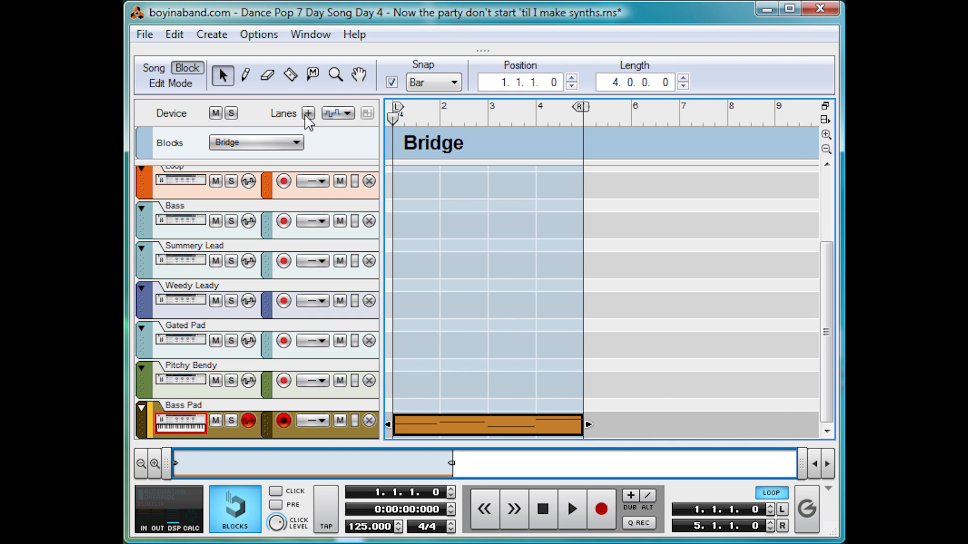
- Play the Bridge block in the sequencer, then return to Bass Pad's Thor device
left_click(571, 509)
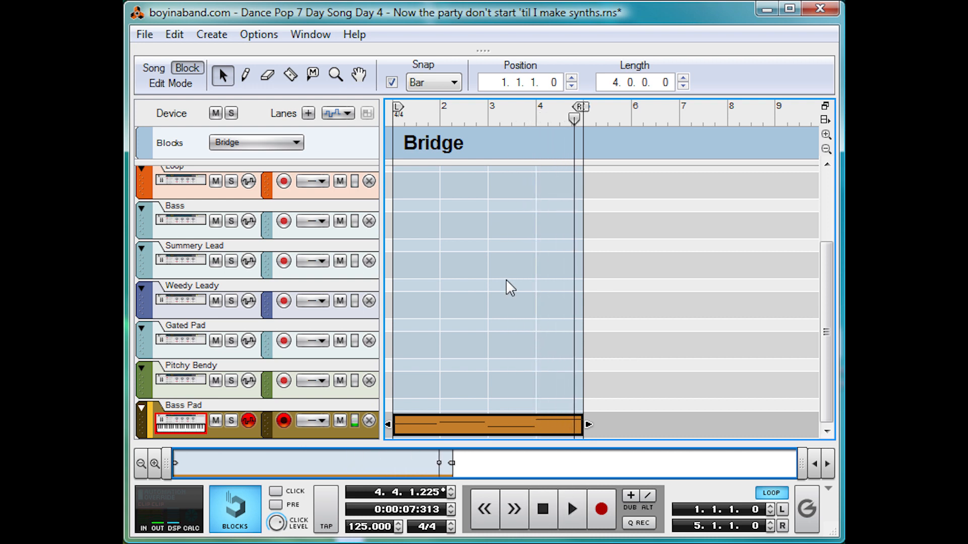
double_click(181, 421)
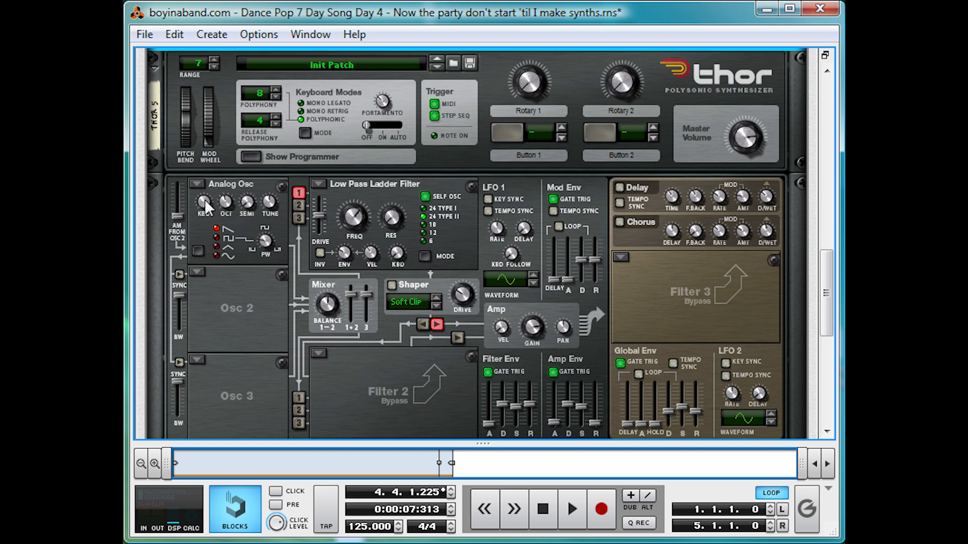
- Switch Thor's Osc 1 to a Multi Oscillator
left_click(193, 182)
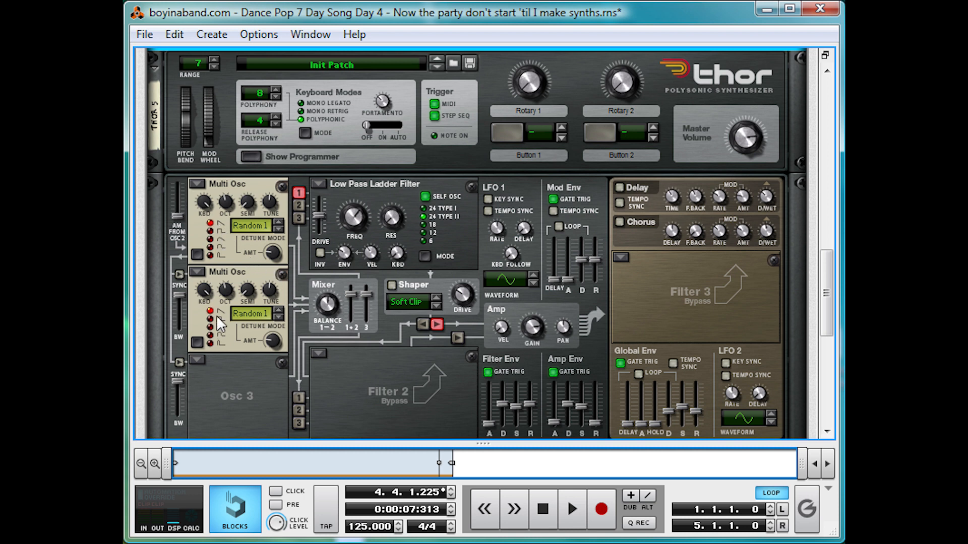
mouse_move(271, 252)
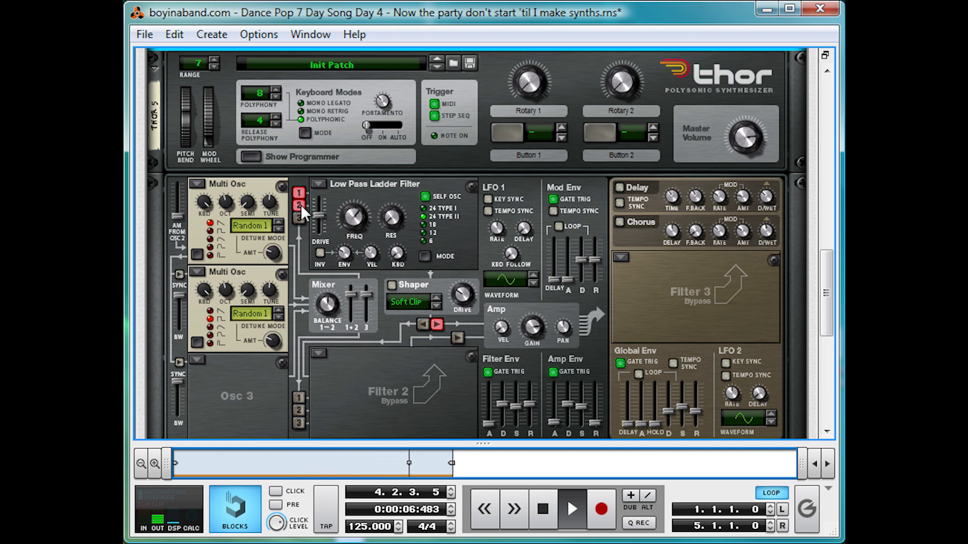
mouse_move(299, 206)
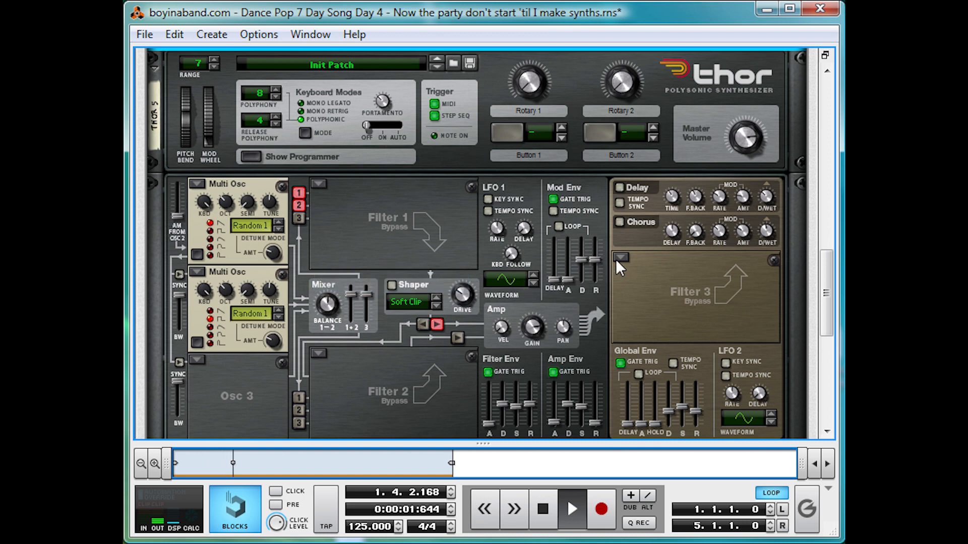
- Give Filter 3 a Low Pass Ladder with envelope amount, and lengthen the Amp Env release
left_click(619, 258)
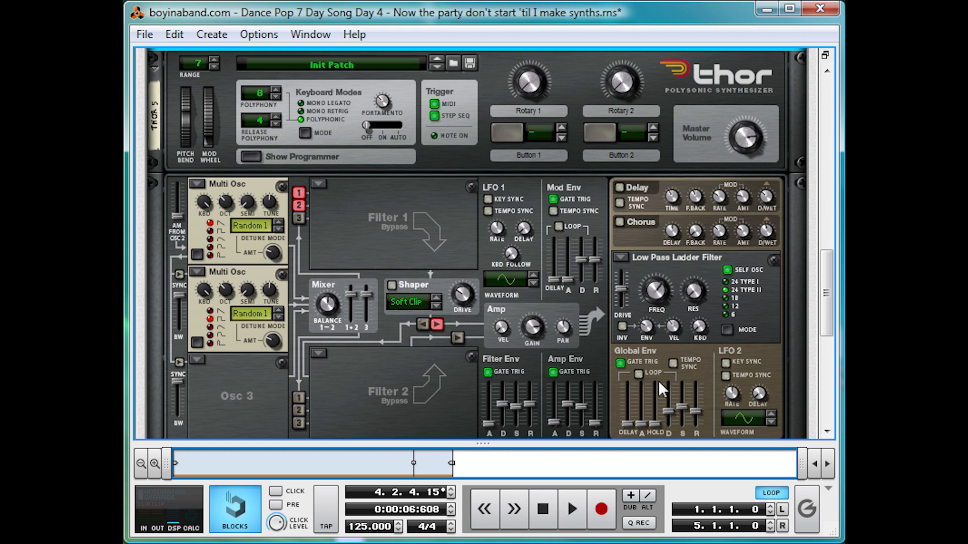
mouse_move(697, 292)
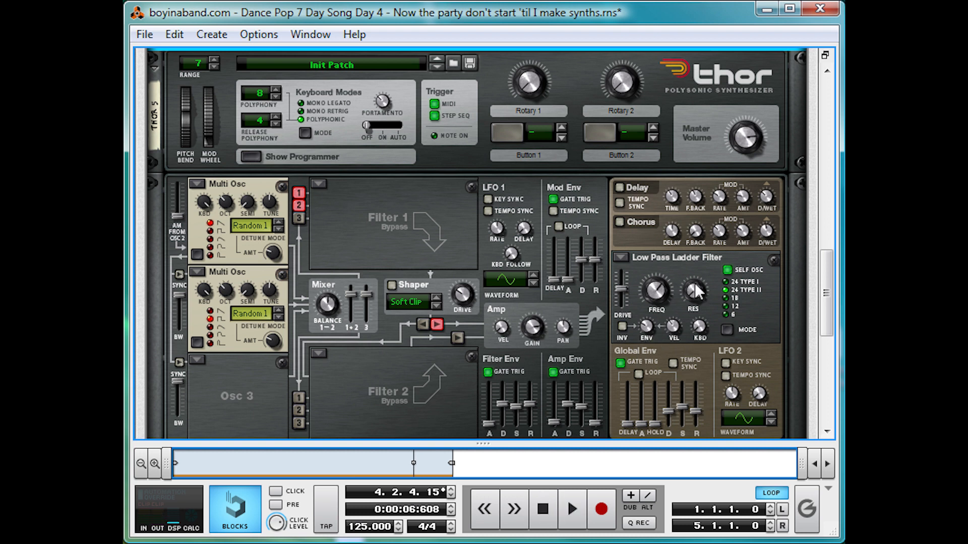
mouse_move(826, 336)
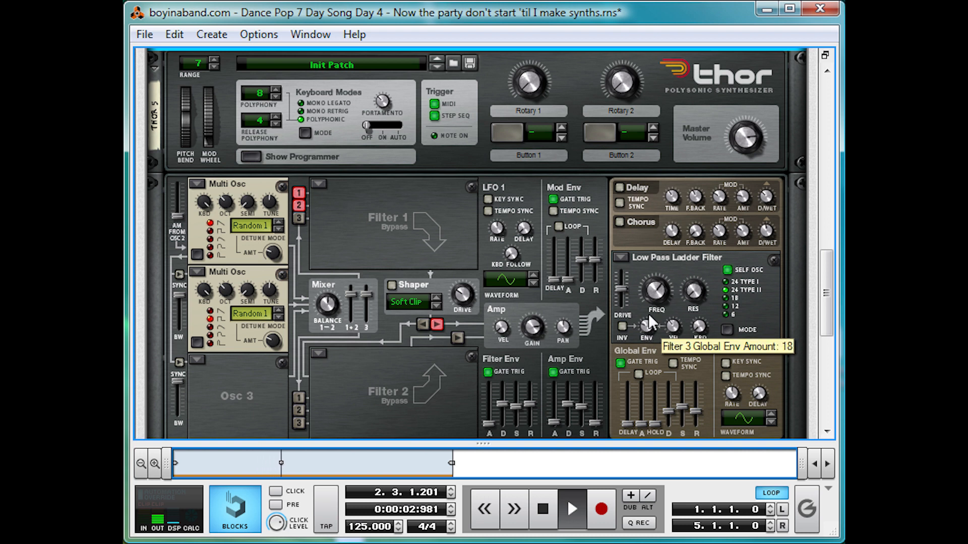
left_click_drag(646, 326, 647, 308)
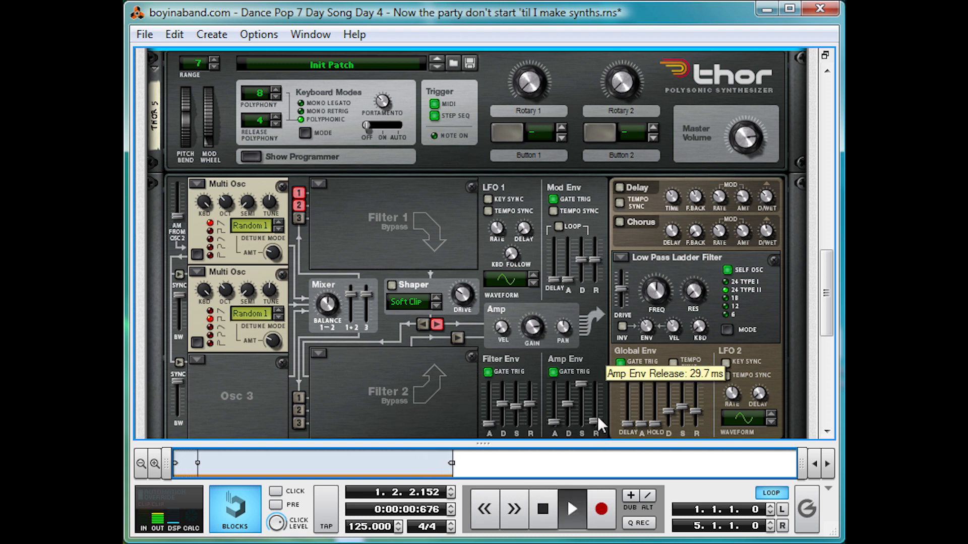
left_click_drag(591, 420, 591, 382)
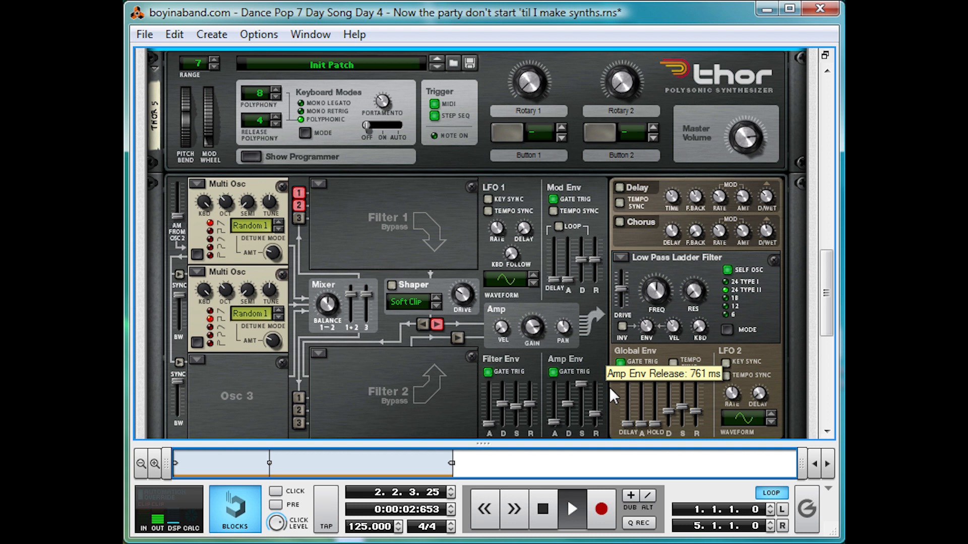
left_click_drag(594, 420, 594, 395)
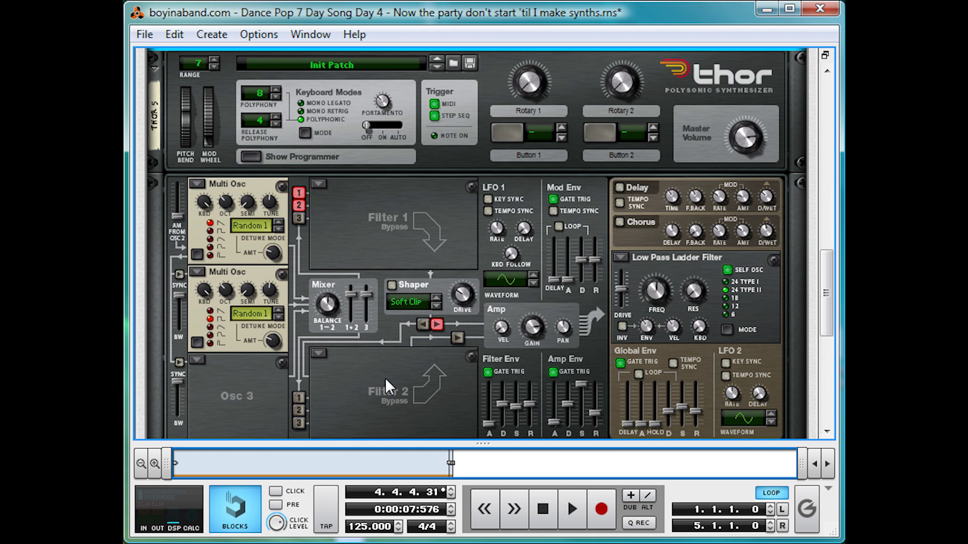
mouse_move(315, 431)
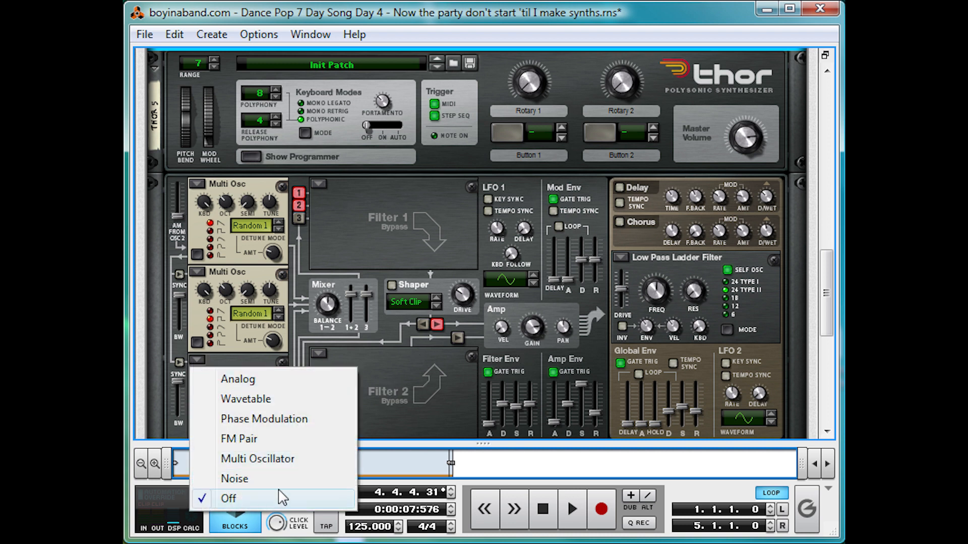
- Make Osc 3 a Noise oscillator and route Filter 2 to the amplifier
left_click(234, 478)
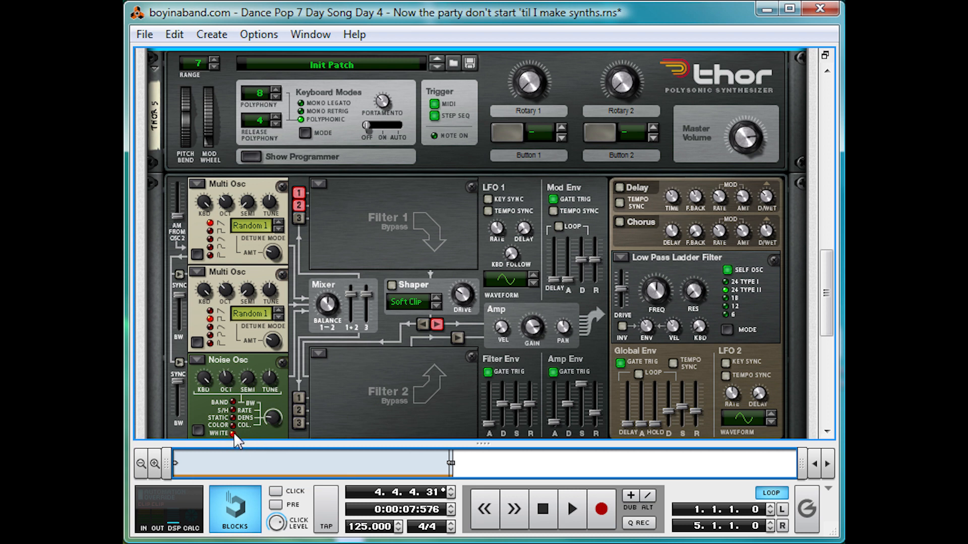
mouse_move(299, 443)
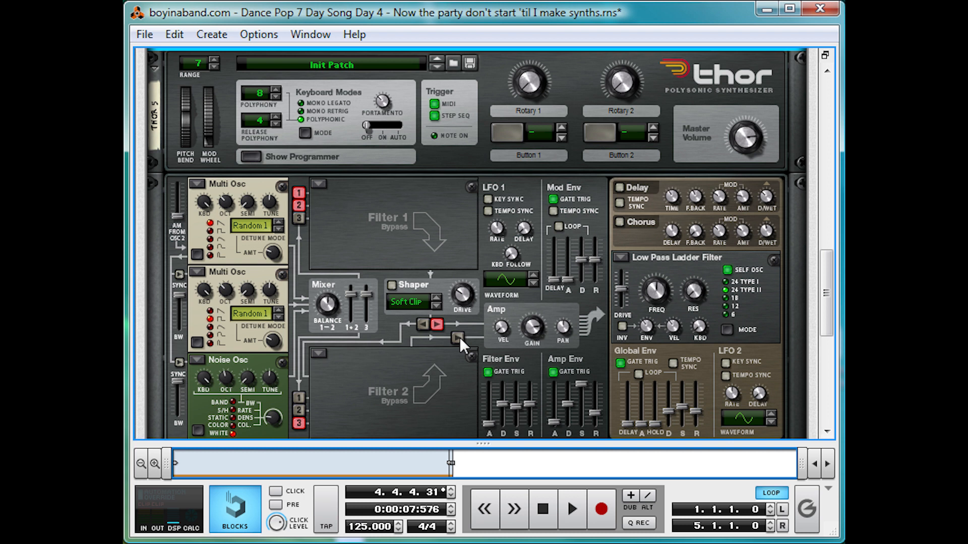
mouse_move(456, 341)
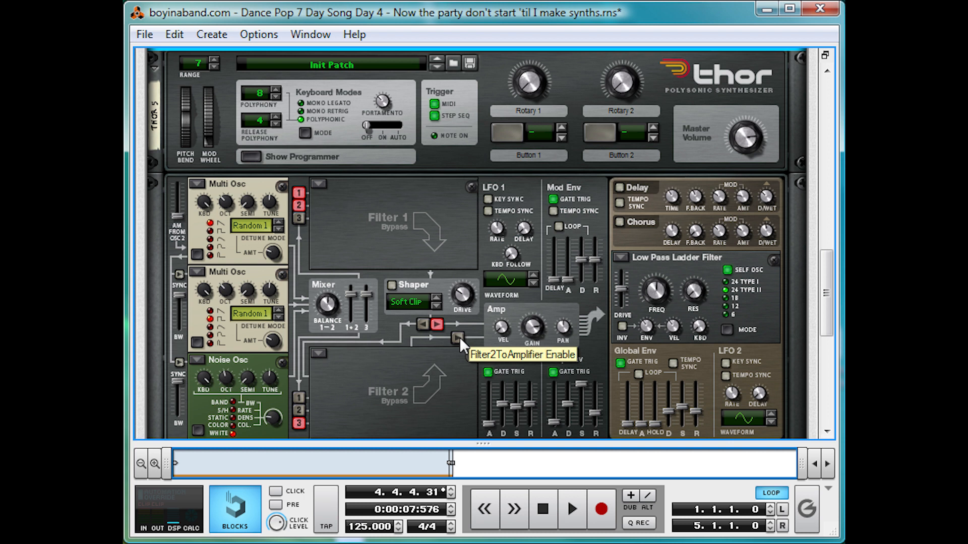
left_click(456, 338)
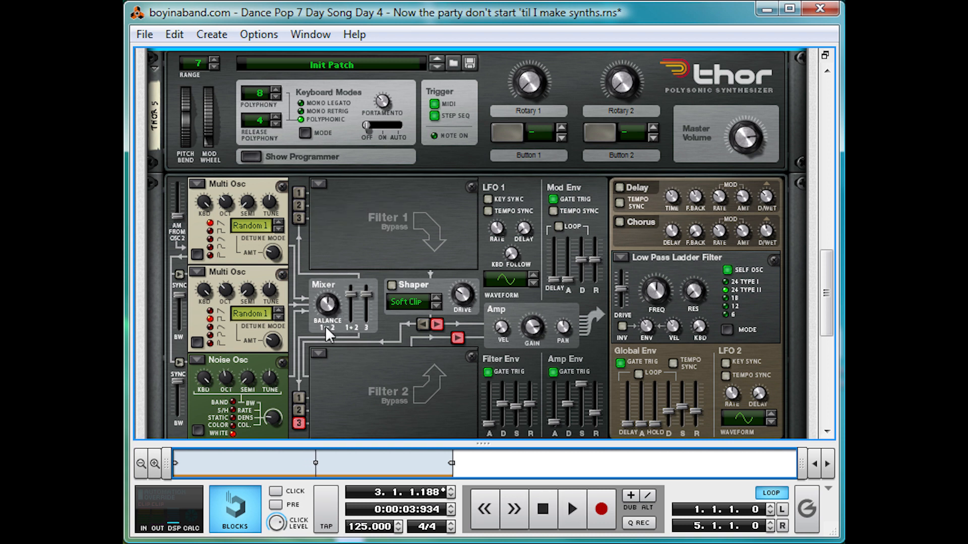
- Set Thor's Filter 2 to a State Variable Filter
left_click(318, 364)
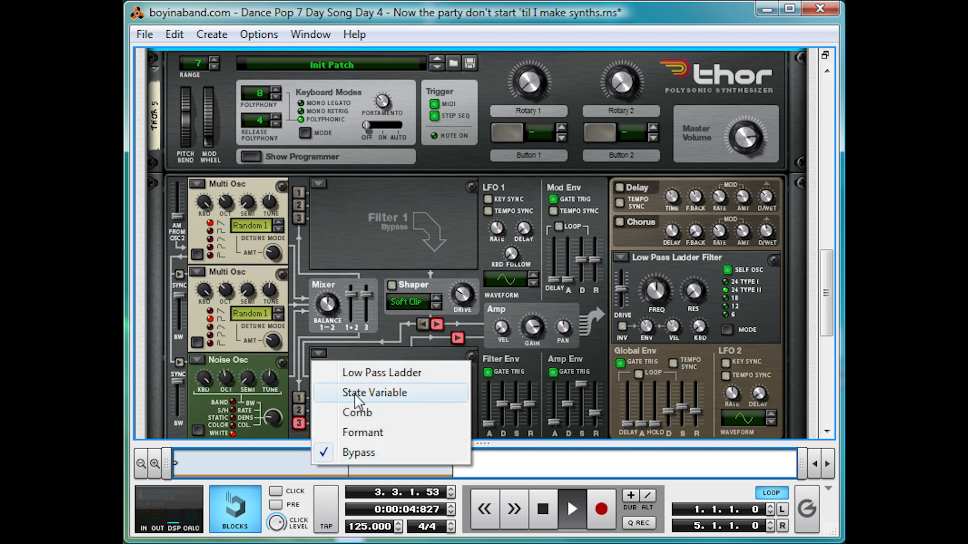
left_click(375, 392)
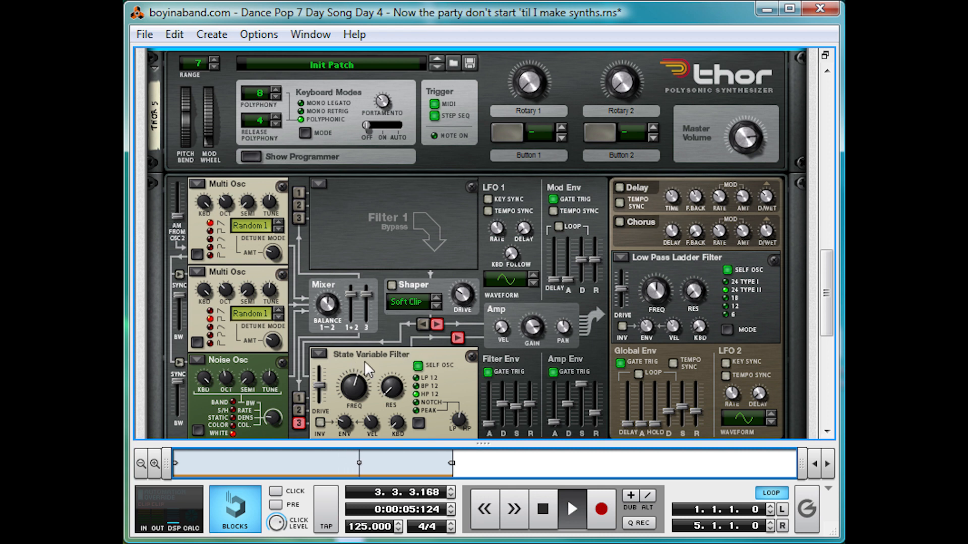
left_click(570, 510)
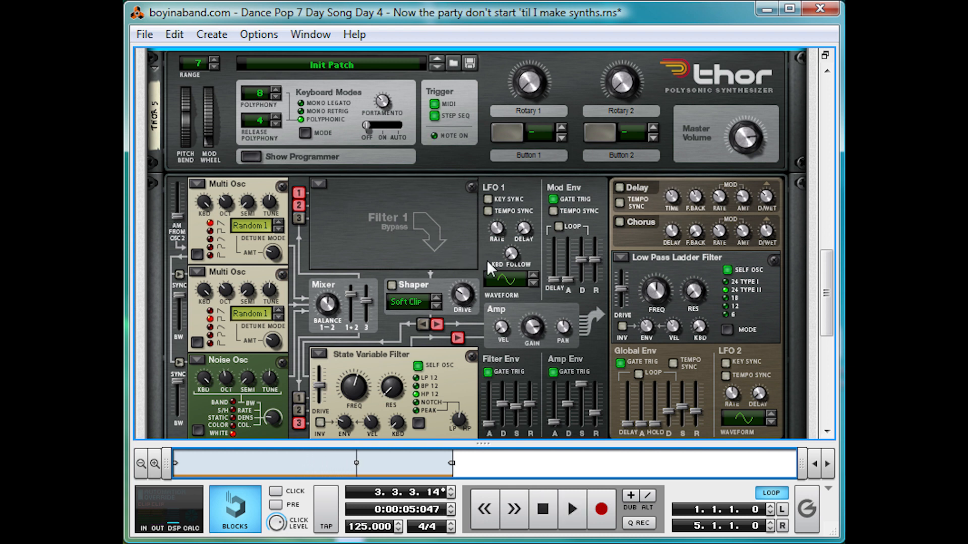
mouse_move(494, 231)
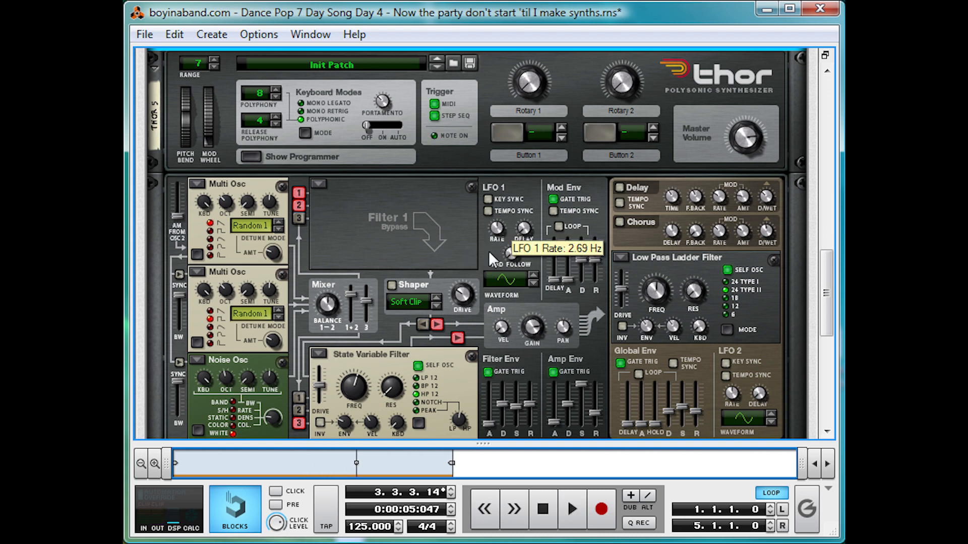
mouse_move(474, 242)
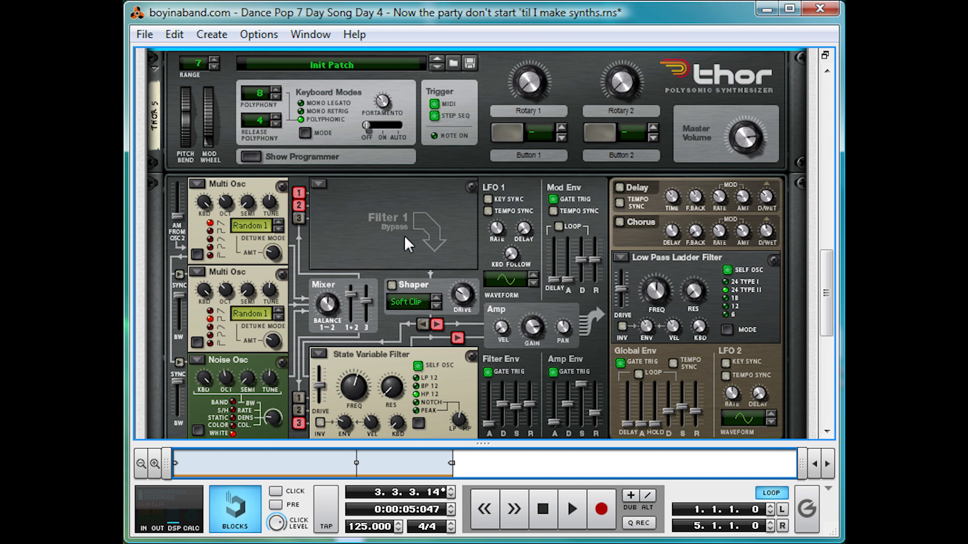
- Insert an MClass Equalizer after Thor with a gentle Parametric 2 gain boost
right_click(407, 243)
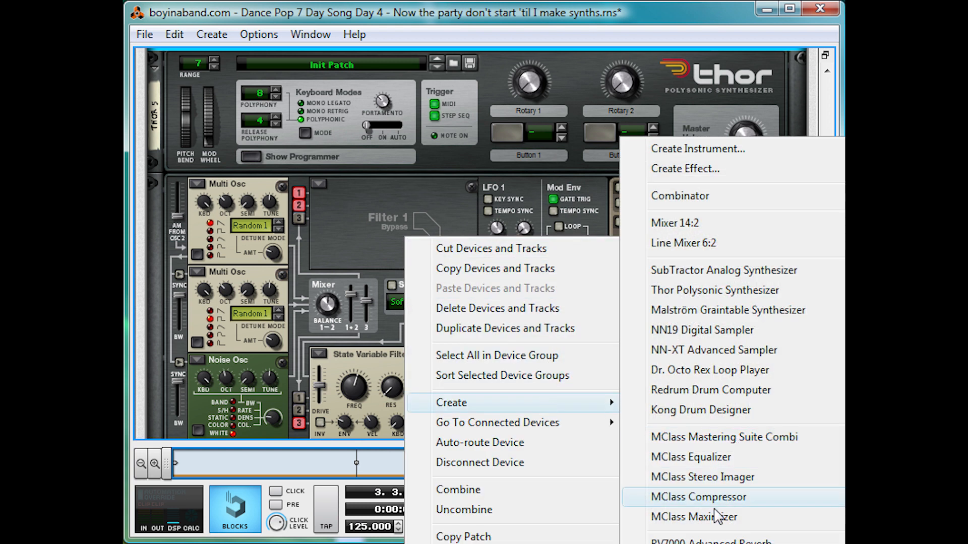
left_click(690, 457)
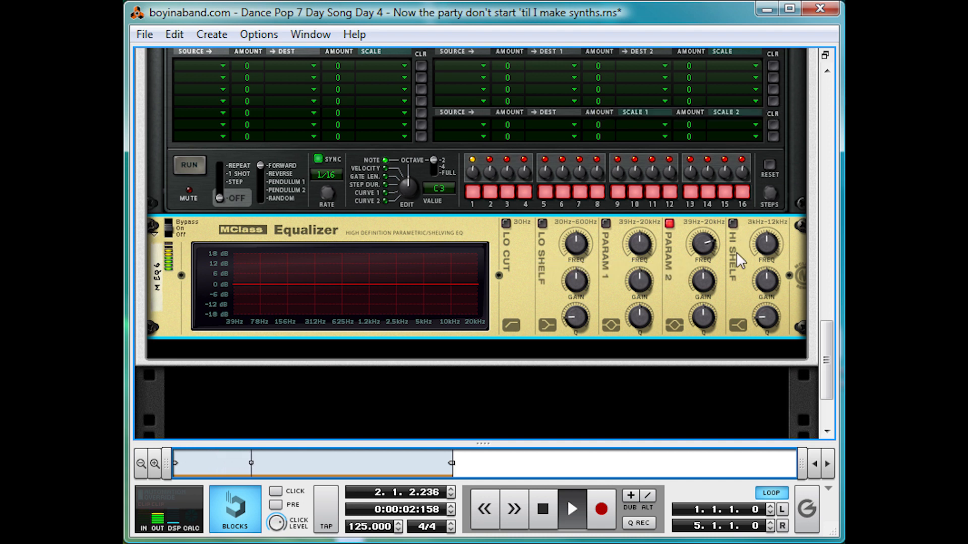
left_click_drag(700, 284, 701, 271)
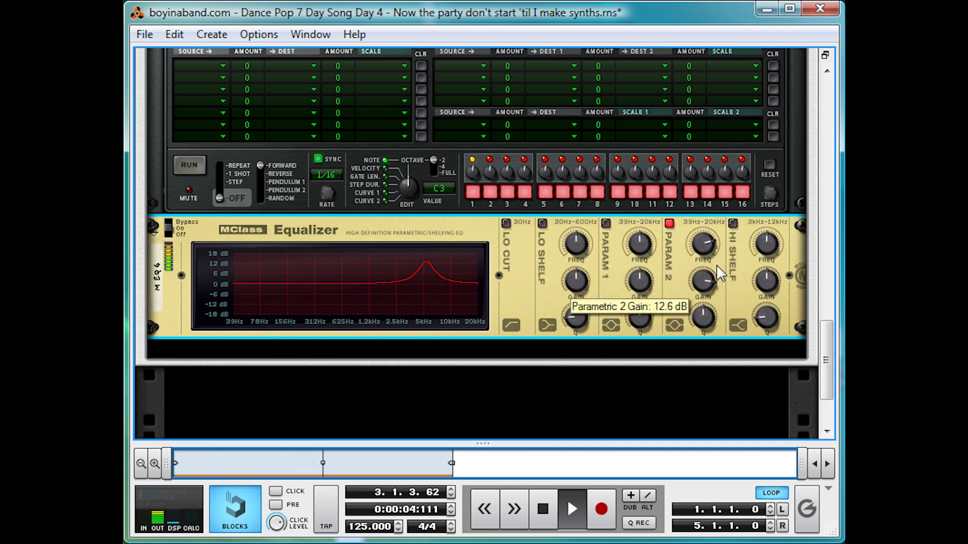
left_click_drag(701, 277, 701, 283)
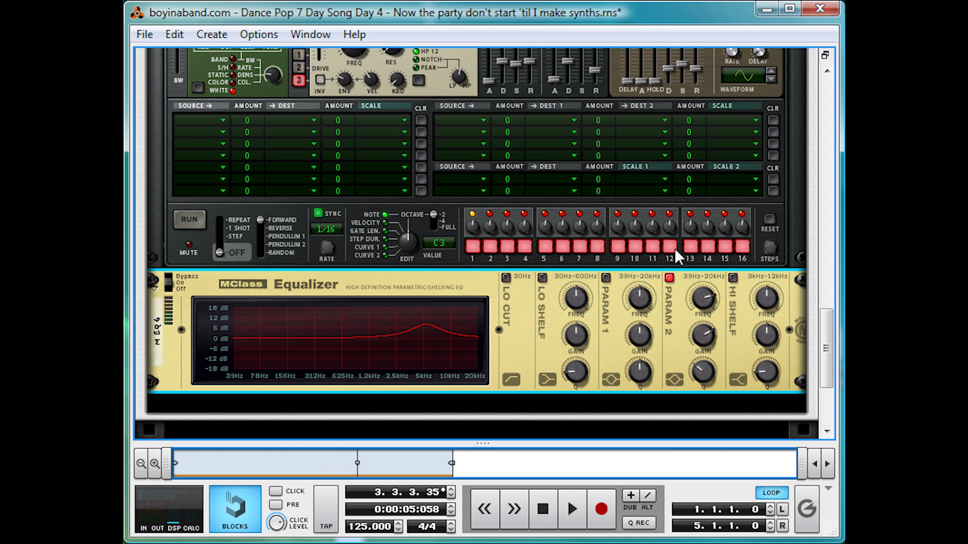
mouse_move(493, 293)
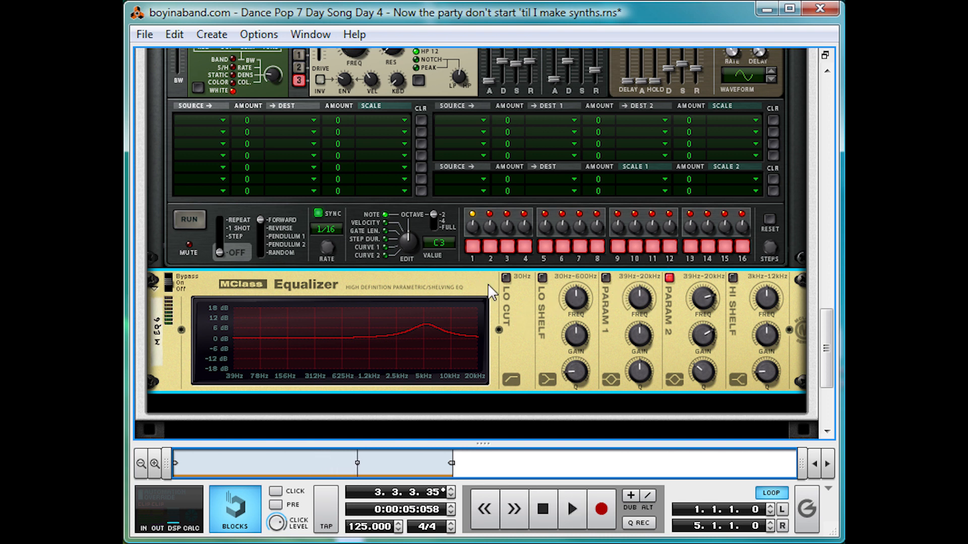
mouse_move(533, 315)
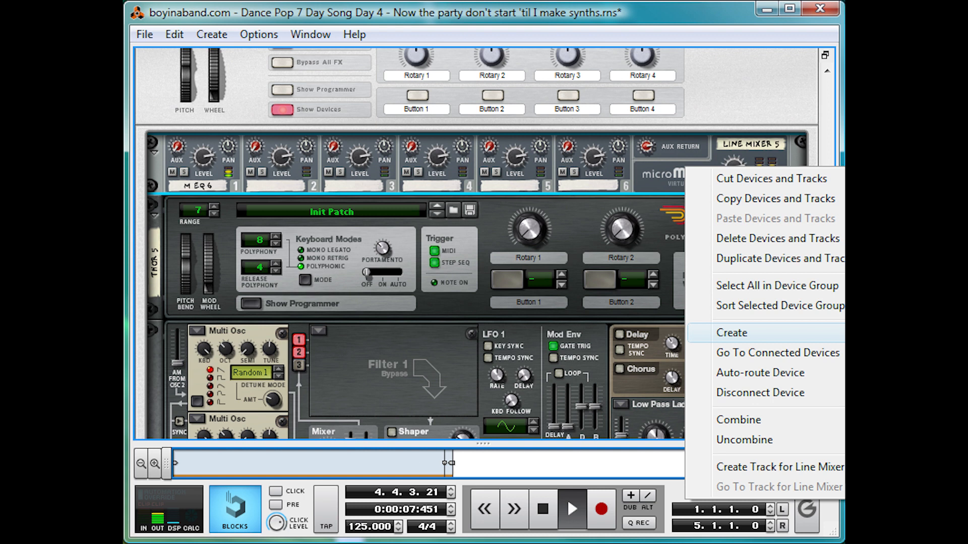
- Add an RV7000 Advanced Reverb and start browsing for the EKO SpaceEcho 1 patch
left_click(731, 333)
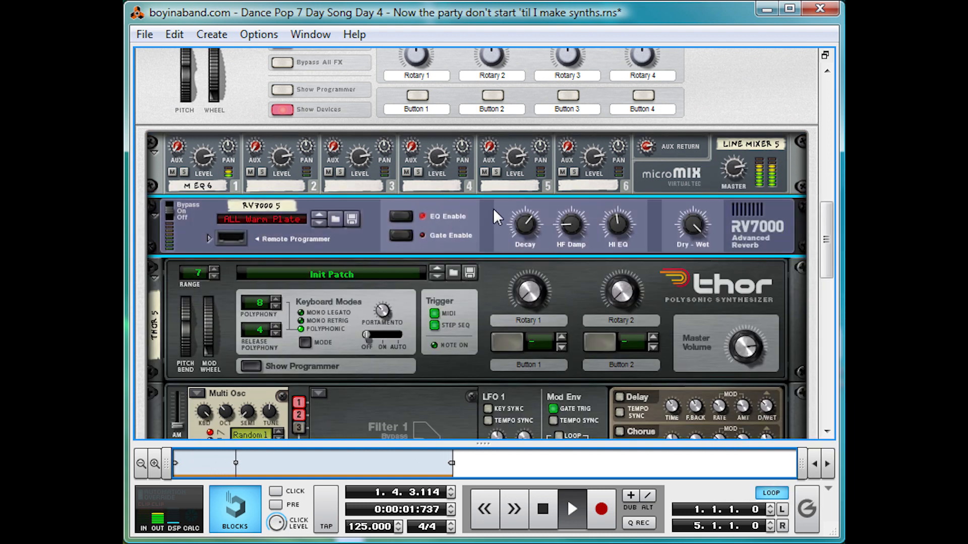
left_click(262, 220)
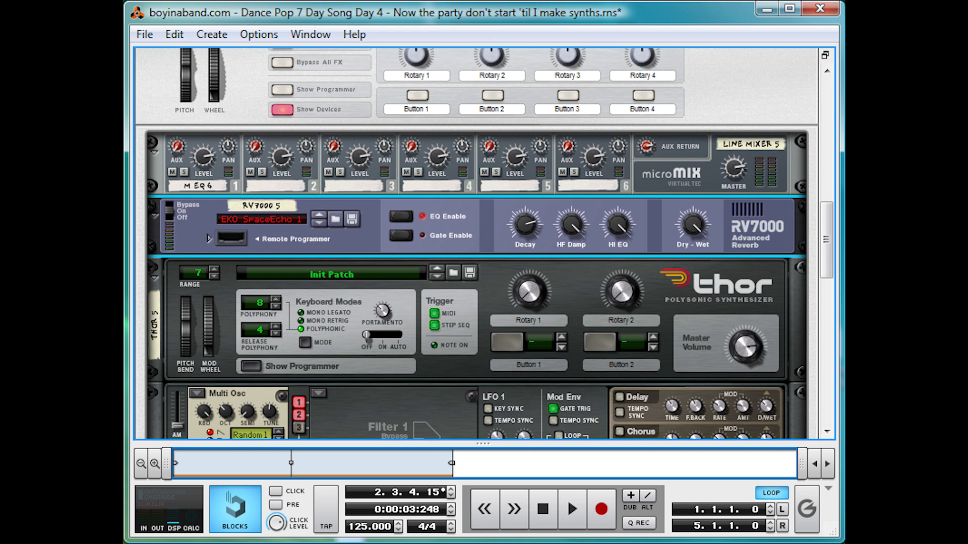
mouse_move(464, 228)
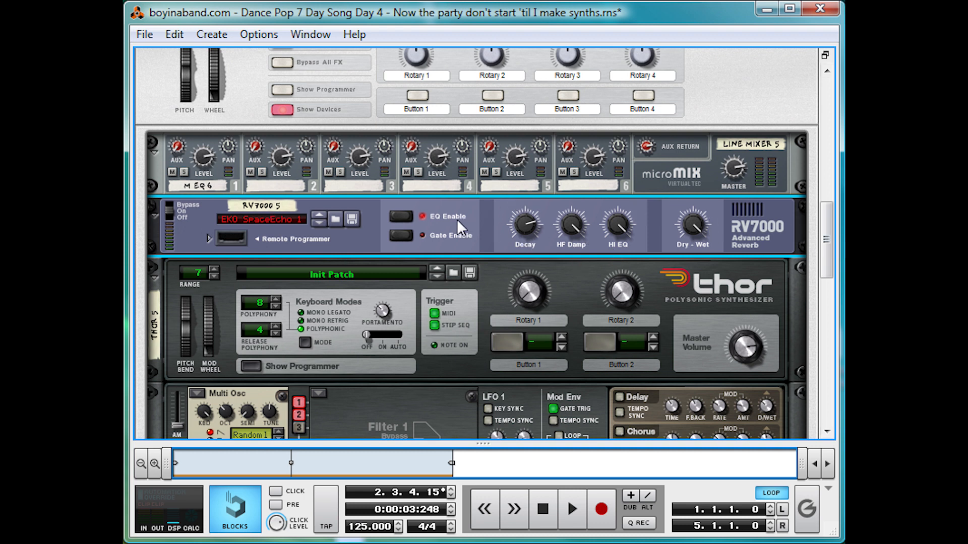
mouse_move(290, 208)
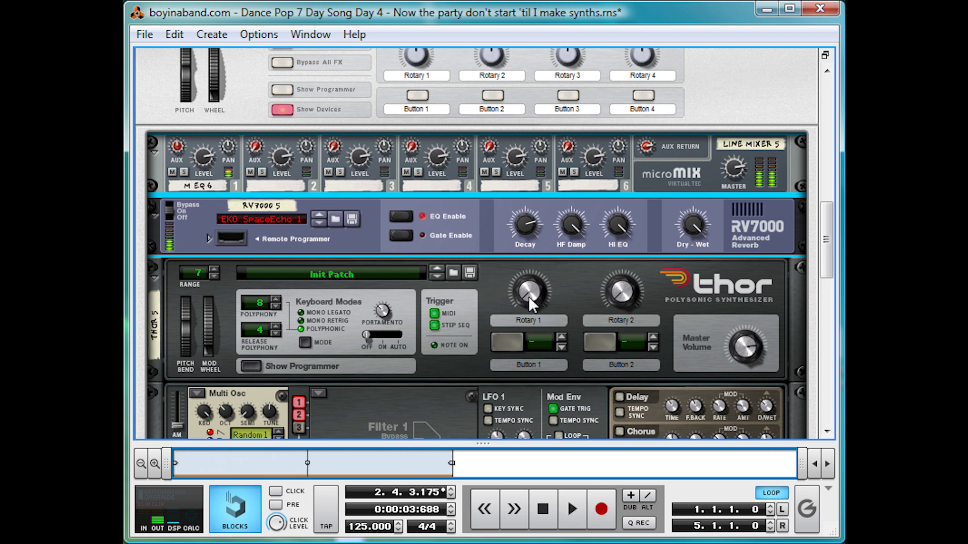
mouse_move(580, 304)
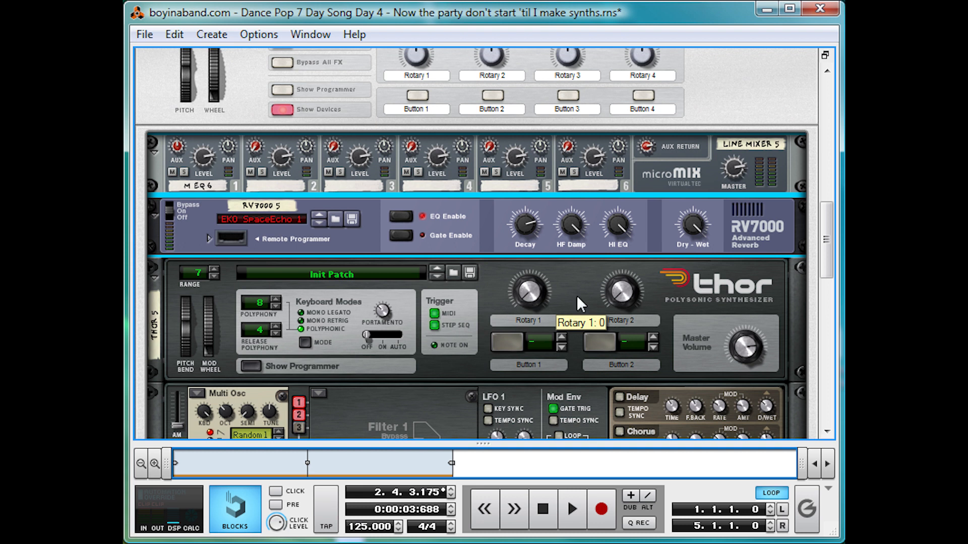
mouse_move(495, 374)
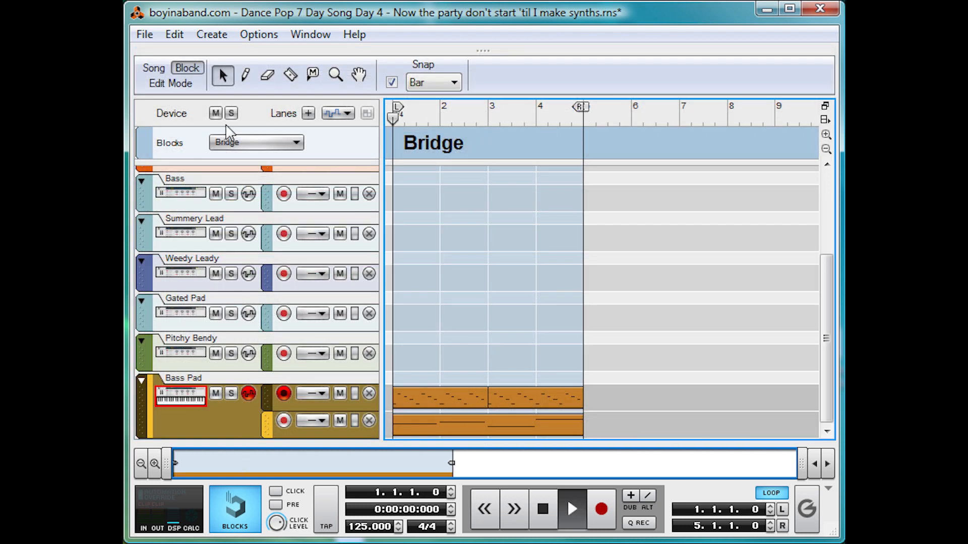
left_click(572, 508)
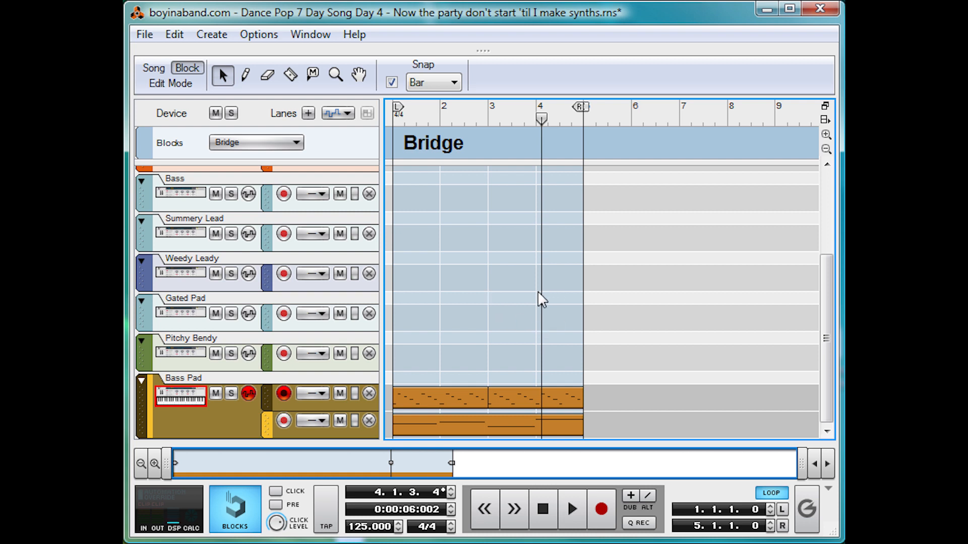
mouse_move(502, 357)
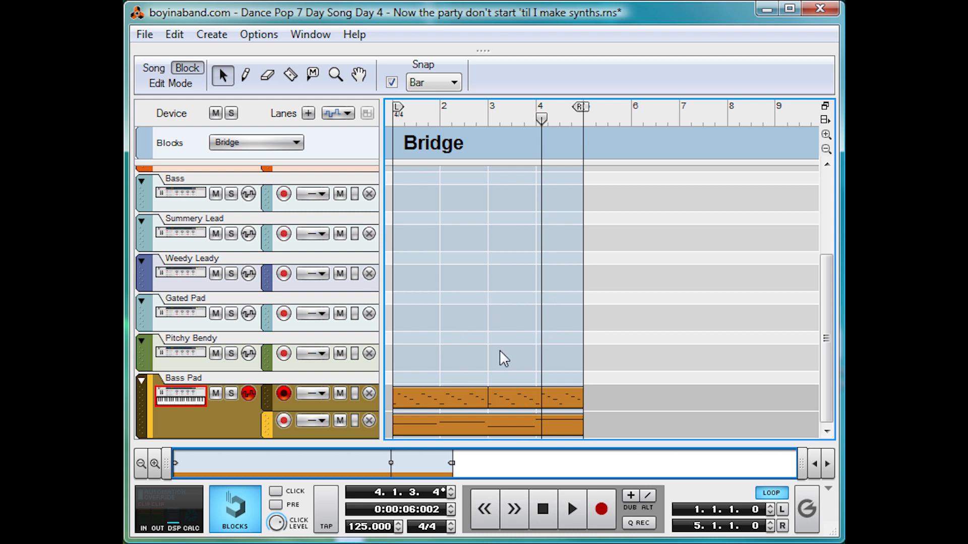
mouse_move(515, 315)
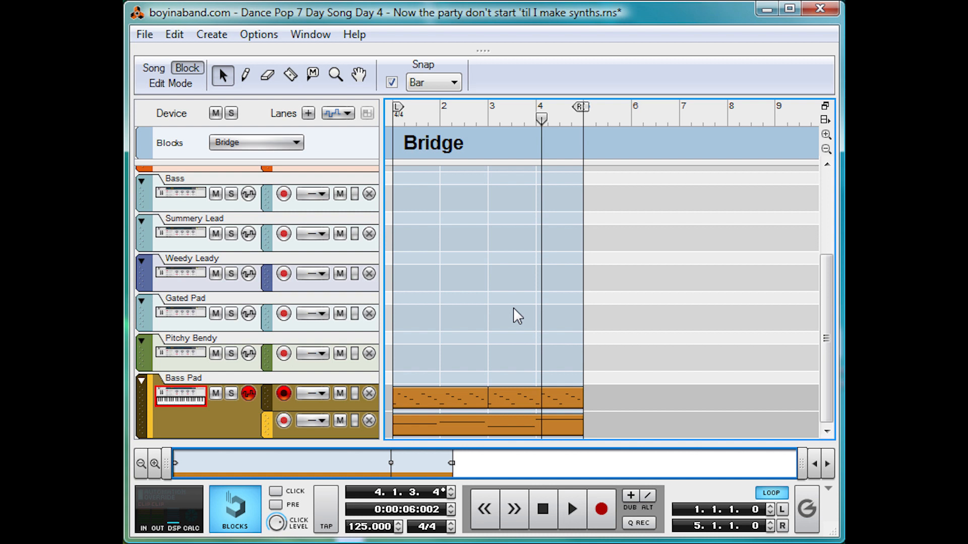
mouse_move(573, 304)
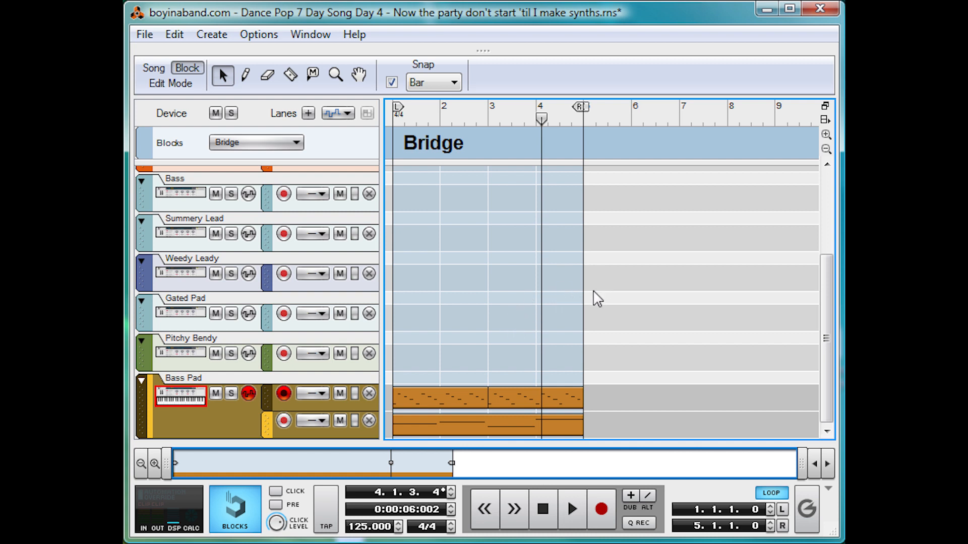
mouse_move(575, 303)
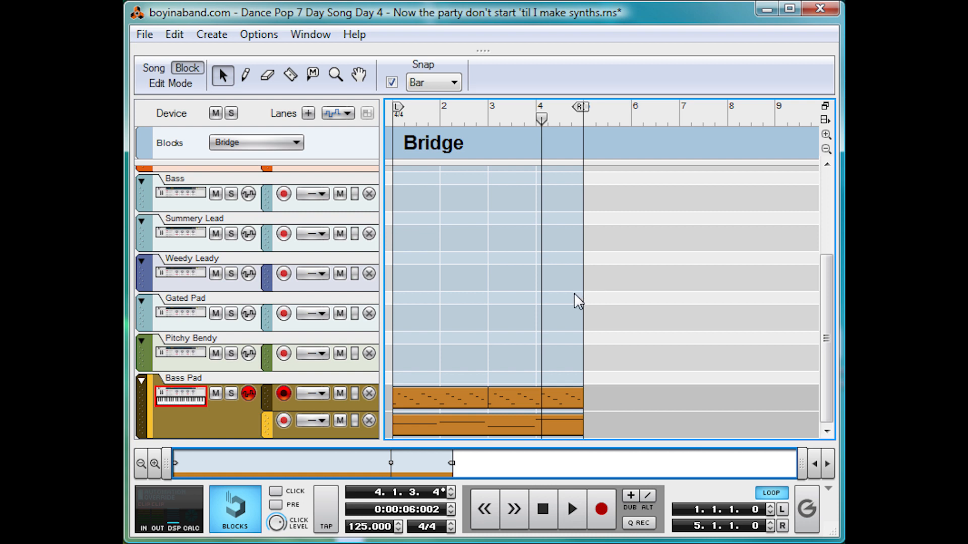
mouse_move(583, 239)
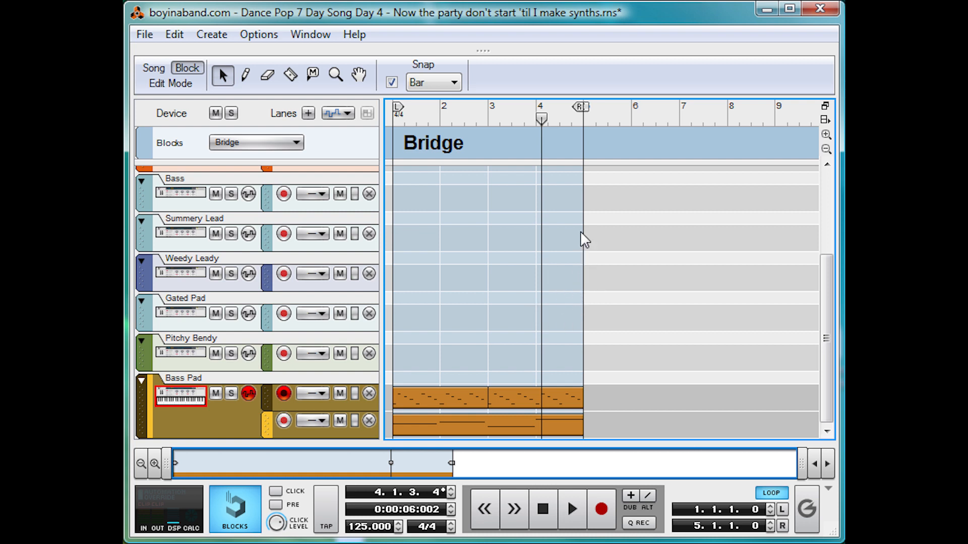
mouse_move(550, 267)
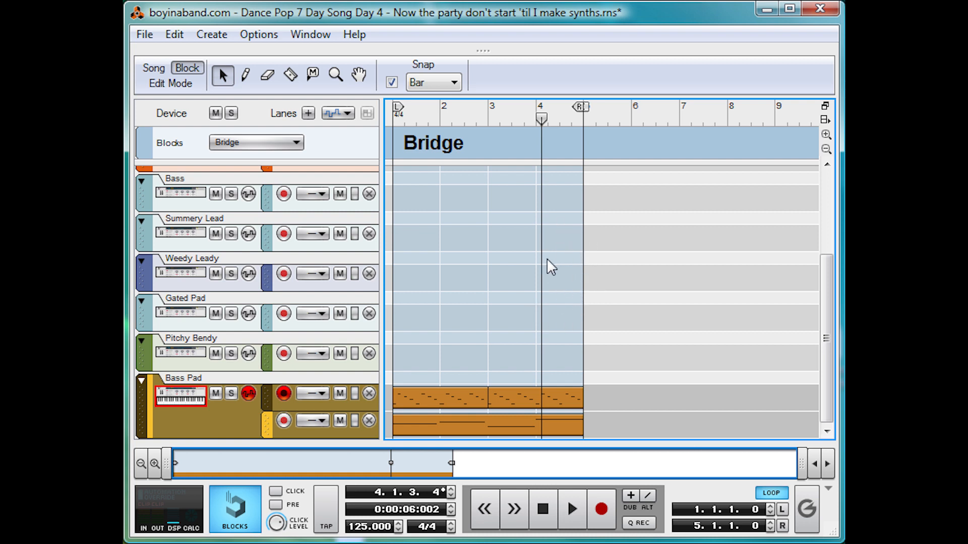
mouse_move(564, 263)
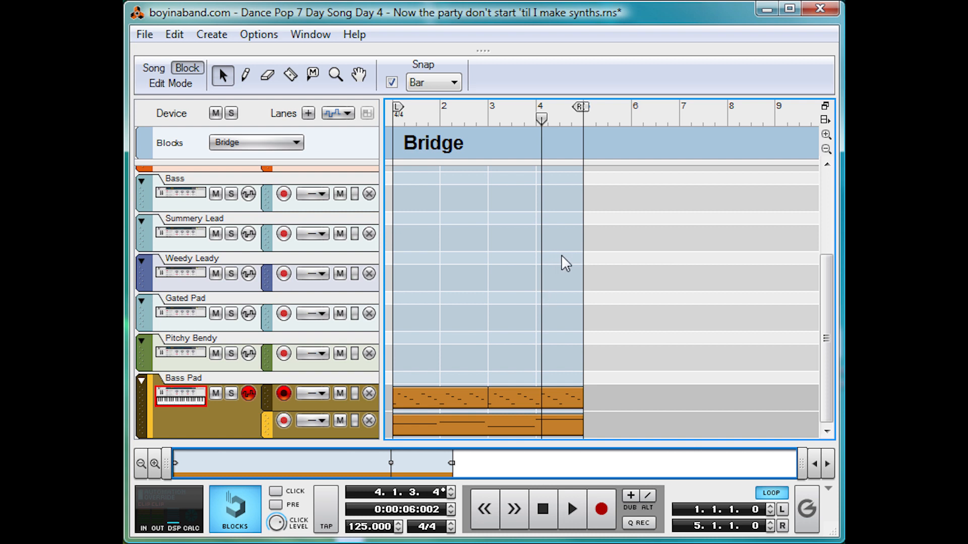
mouse_move(558, 258)
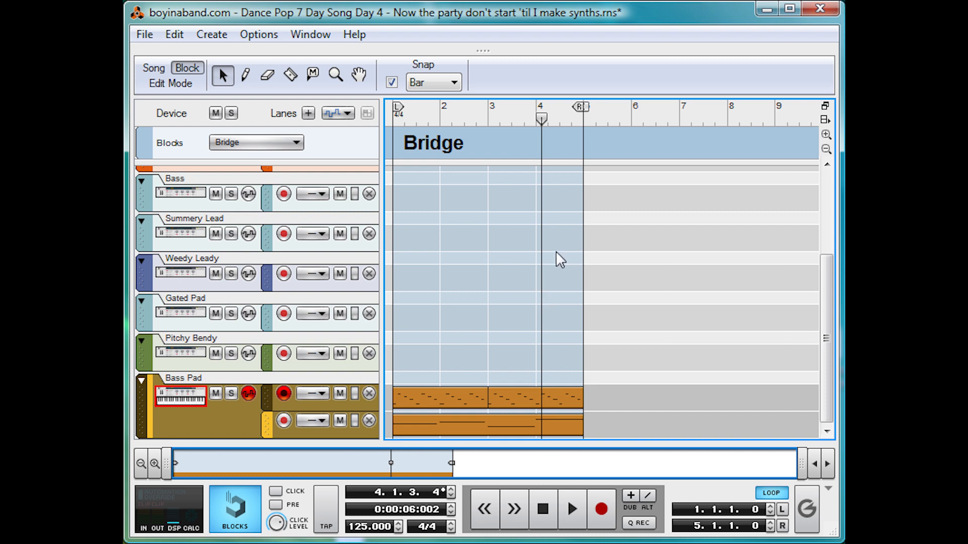
mouse_move(509, 289)
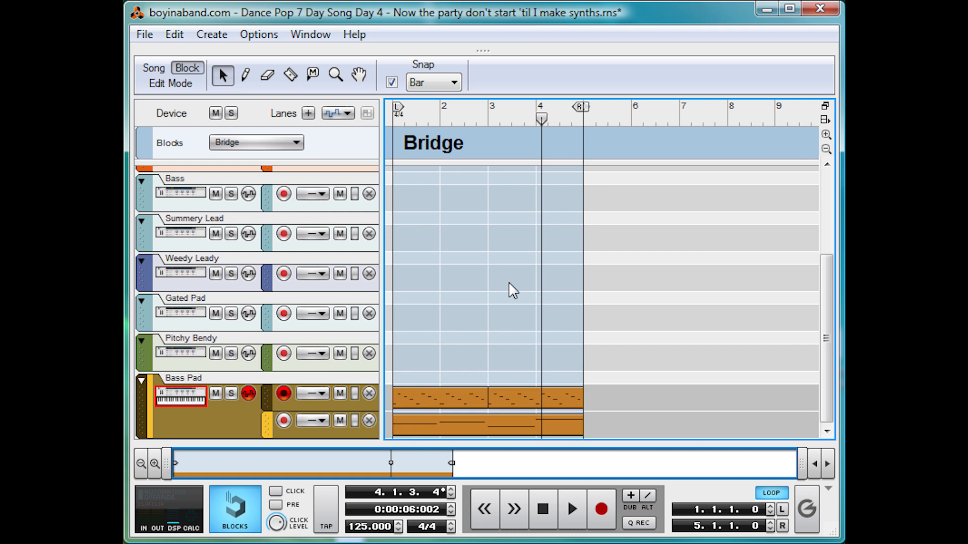
mouse_move(577, 327)
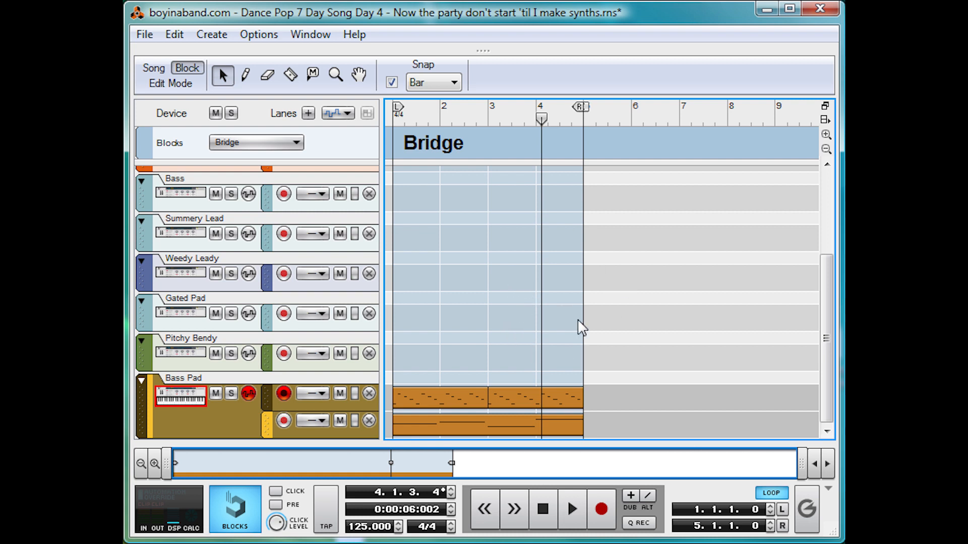
mouse_move(606, 281)
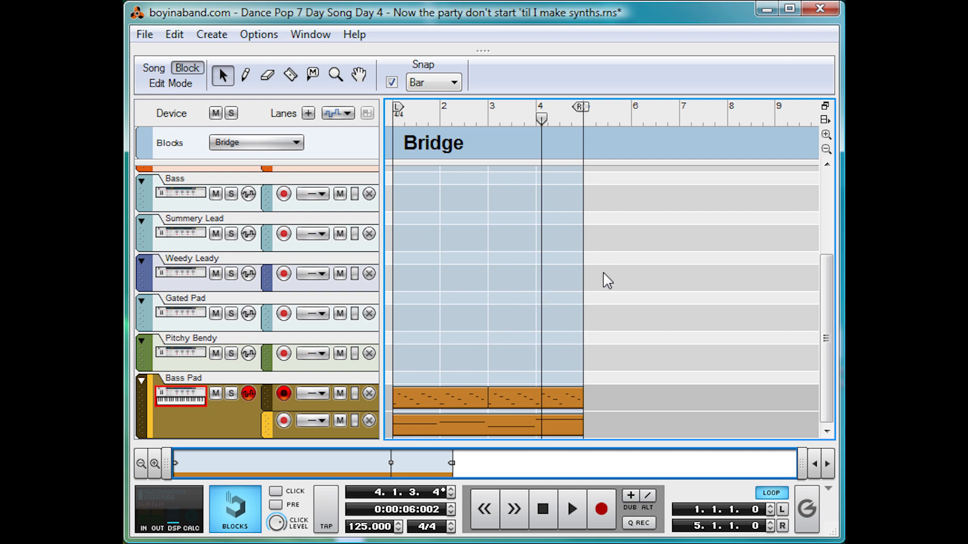
mouse_move(485, 263)
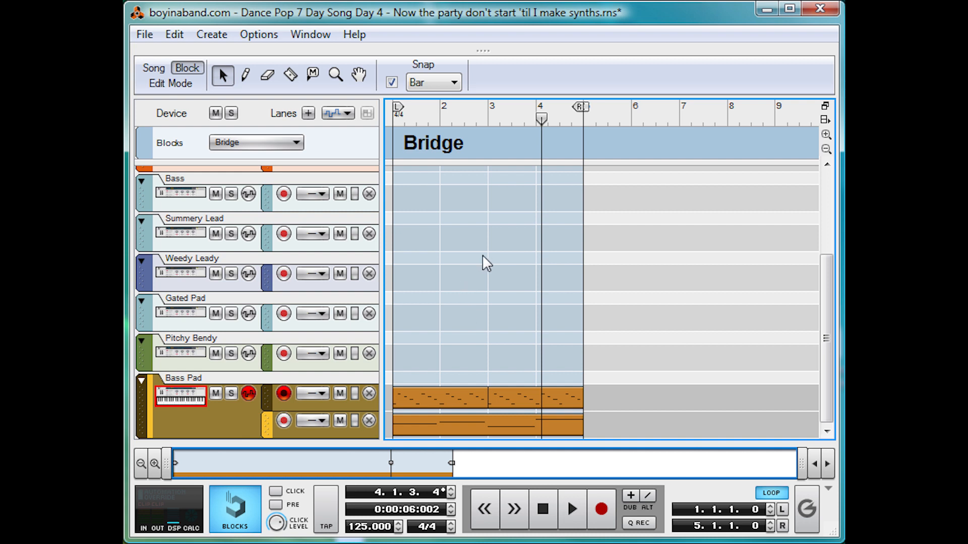
mouse_move(611, 261)
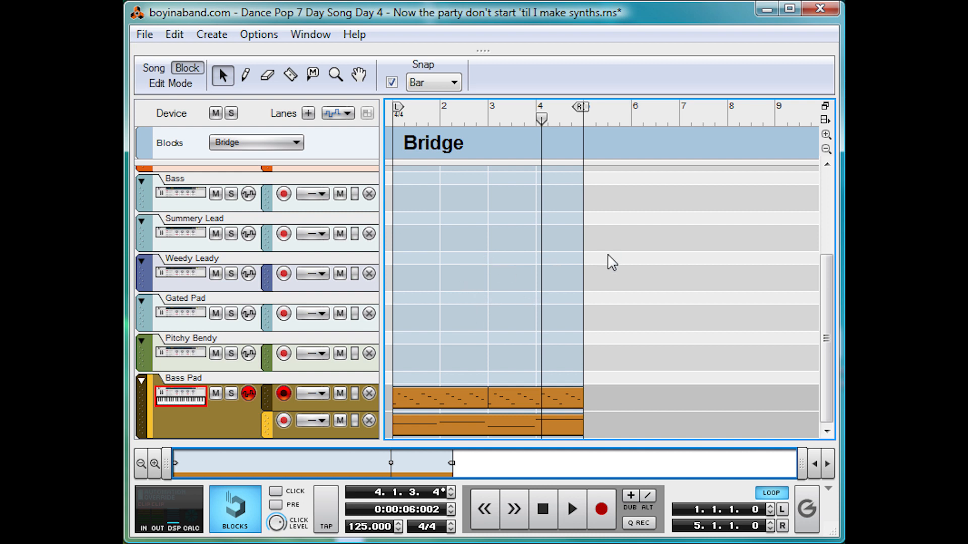
mouse_move(477, 314)
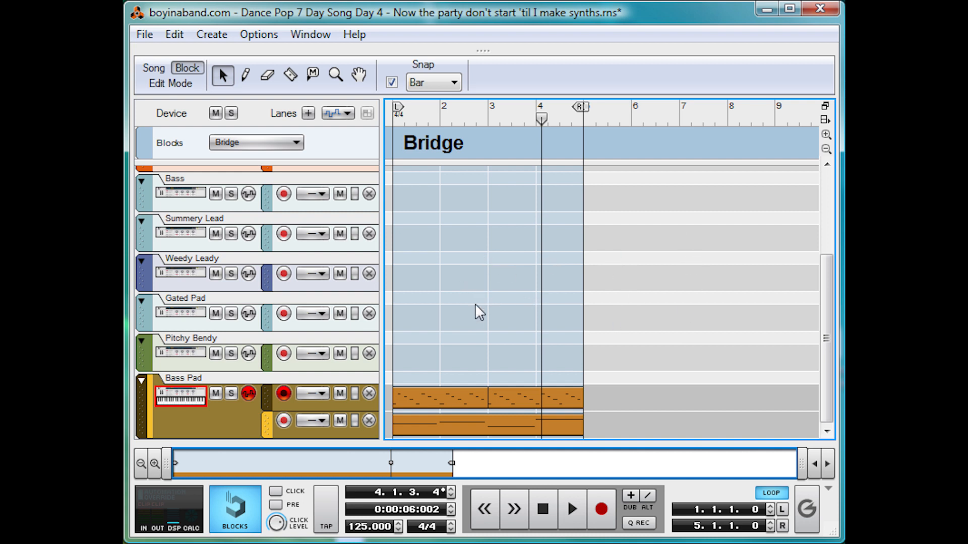